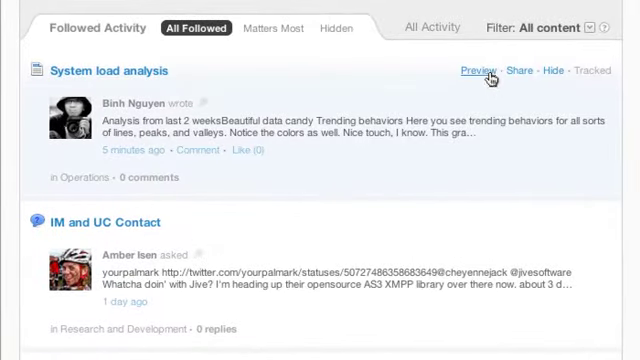
# Comment on the System load analysis post asking how to get access to that data.
pyautogui.click(496, 68)
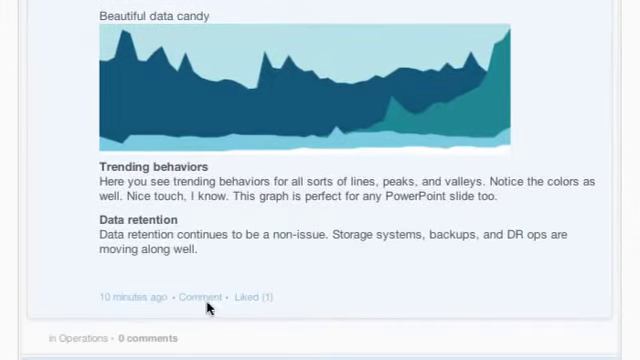
pyautogui.click(192, 296)
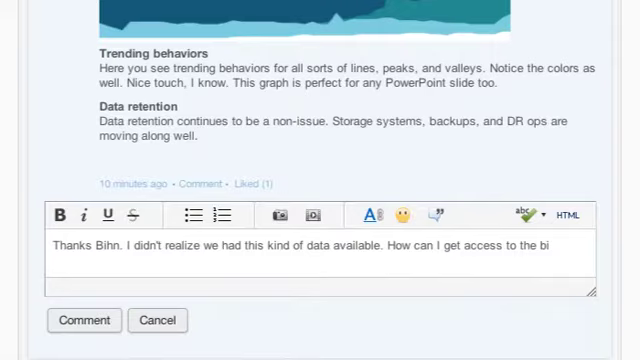
pyautogui.click(84, 320)
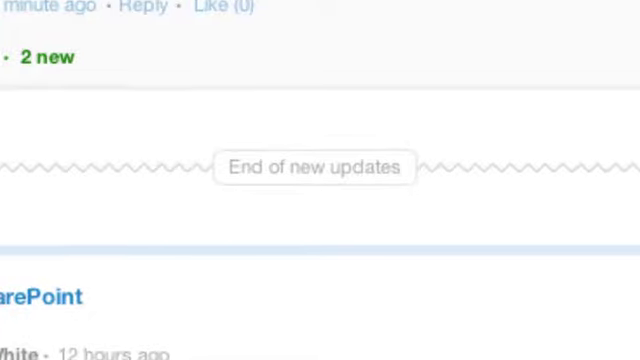
pyautogui.scroll(-3)
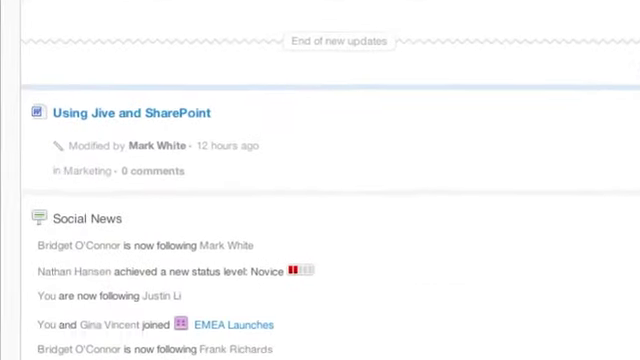
pyautogui.scroll(-3)
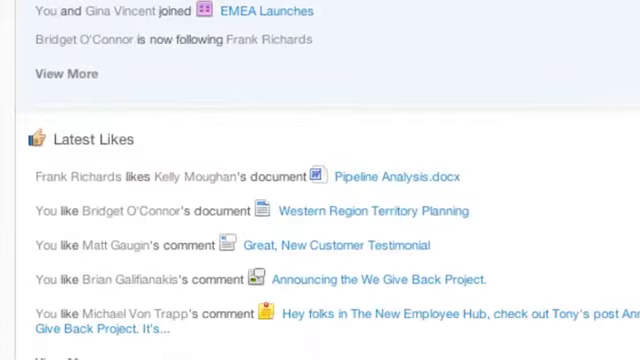
pyautogui.scroll(-3)
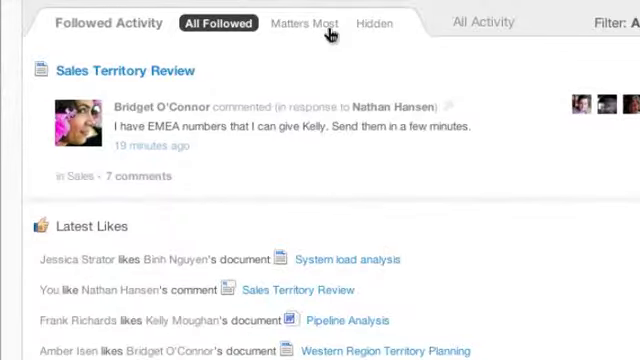
pyautogui.scroll(-3)
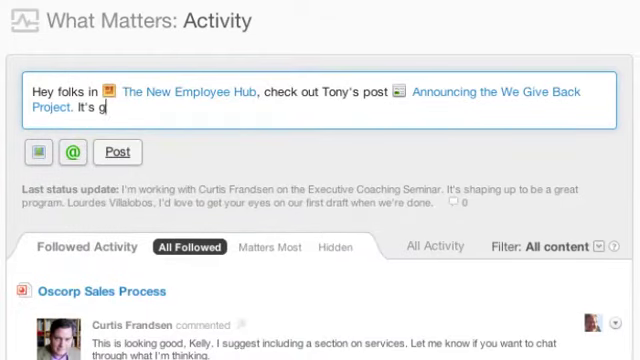
pyautogui.write('reat stuff! And a big thanks to Gina Vincent for helping coordinate the first')
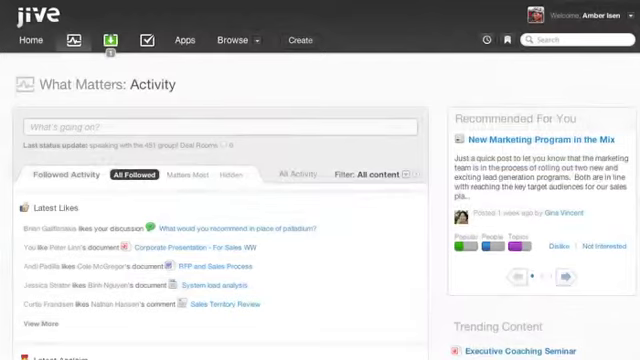
# Review the Latest Likes, acclaim and Recommended For You sections of the stream.
pyautogui.scroll(-3)
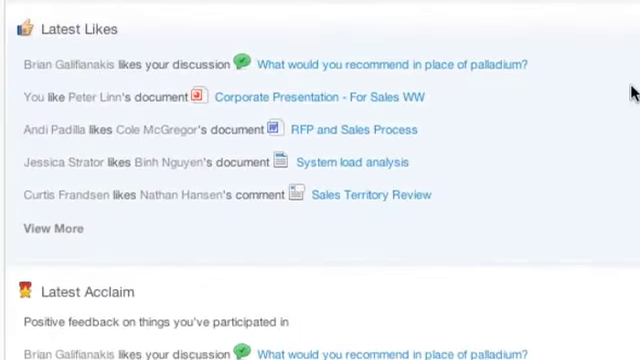
pyautogui.scroll(-3)
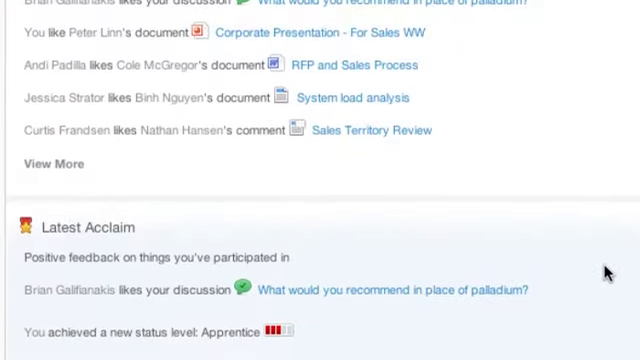
pyautogui.scroll(-3)
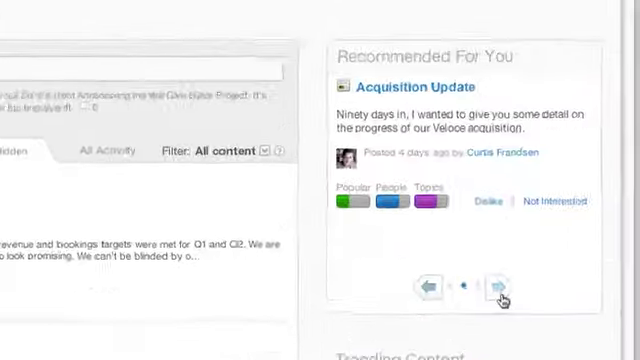
pyautogui.scroll(-3)
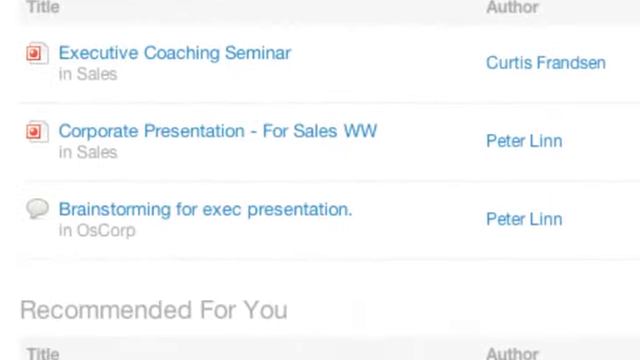
# Browse trending people, then trending and recommended places like The New Employee Hub.
pyautogui.click(60, 8)
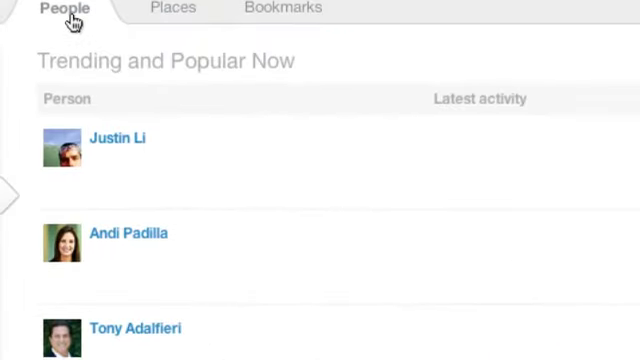
pyautogui.click(160, 8)
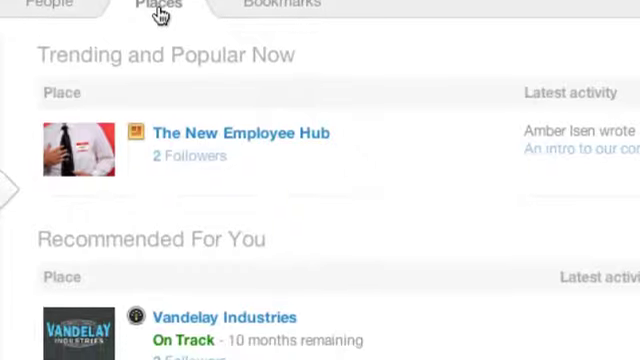